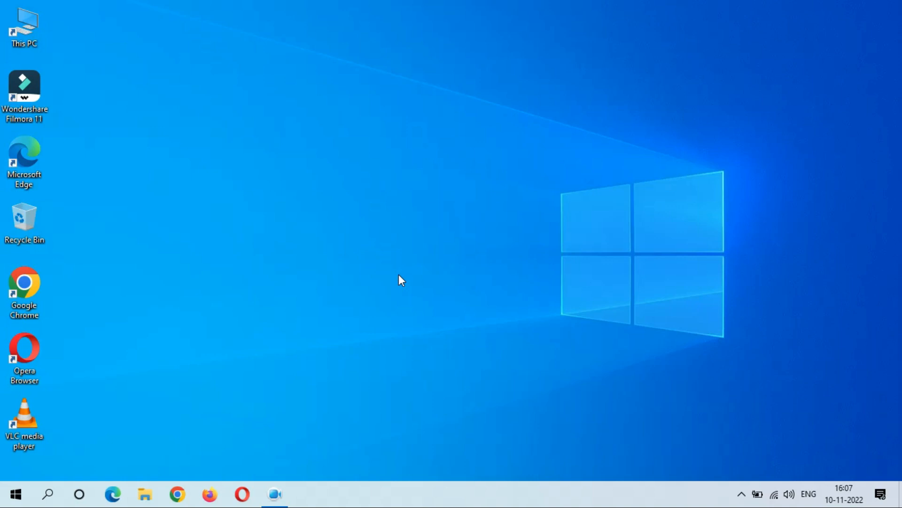
{"action": "mouse_move", "coordinate": [3, 489]}
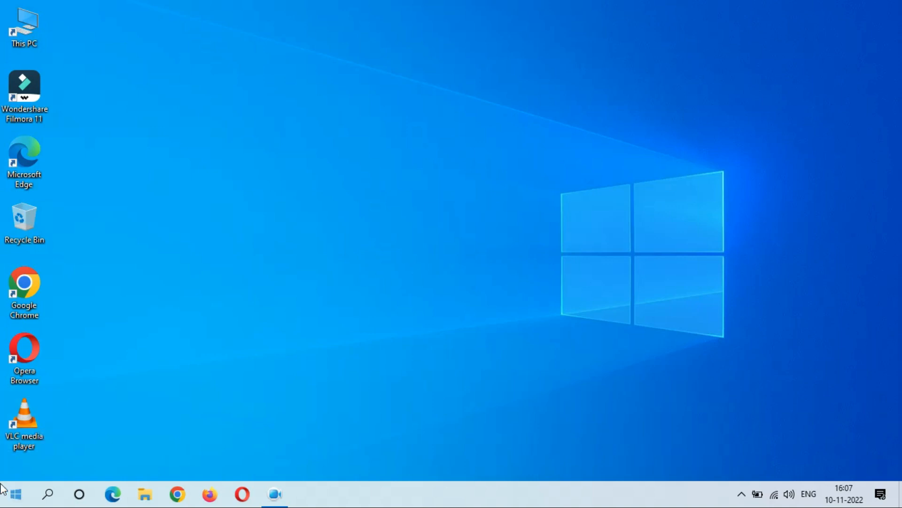
- Launch the Settings app from the Start menu's gear icon
{"action": "left_click", "coordinate": [14, 493]}
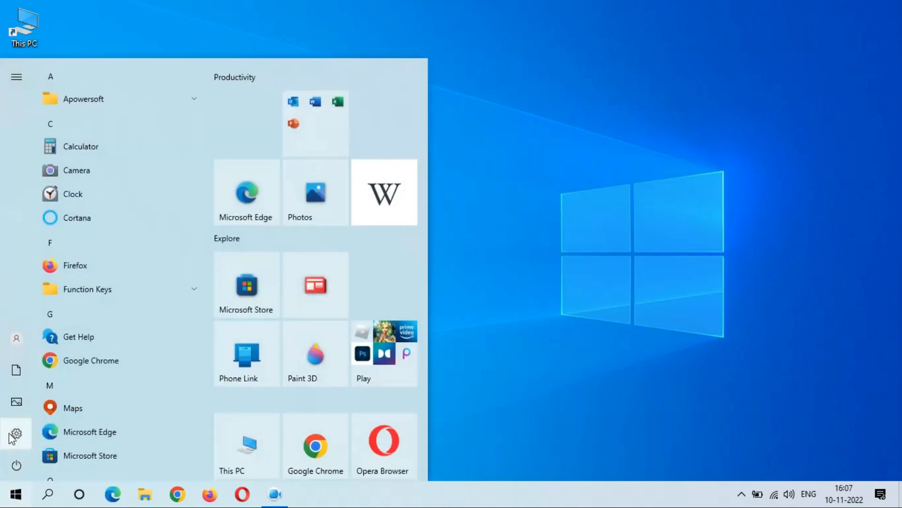
{"action": "left_click", "coordinate": [16, 433]}
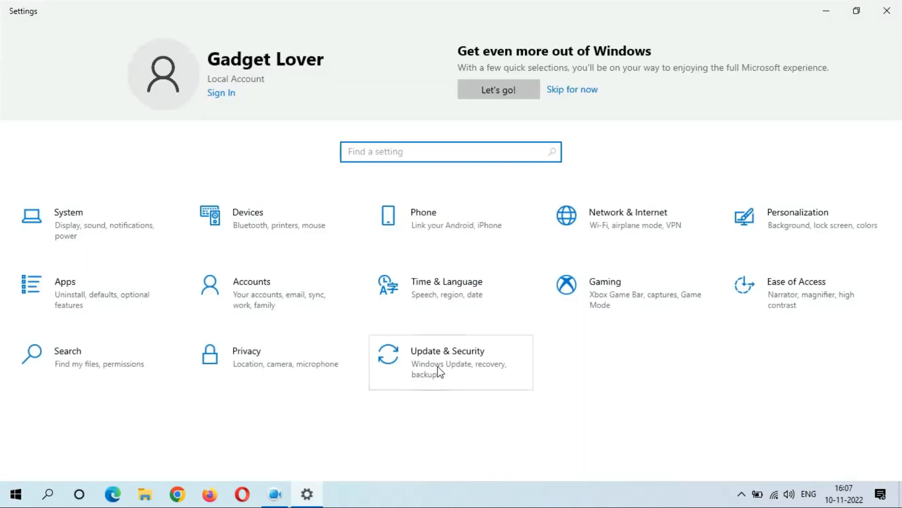
- Go to Update & Security to view the pending KB5019959 cumulative update
{"action": "left_click", "coordinate": [447, 351]}
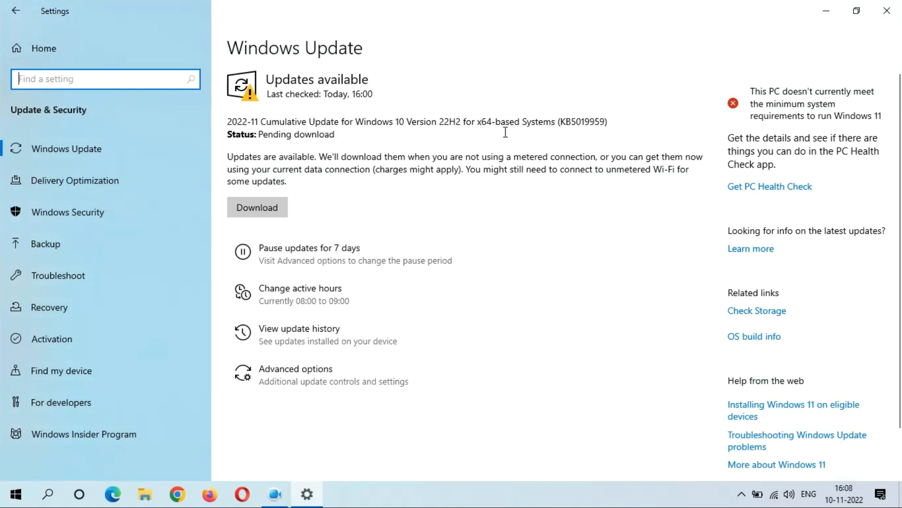
{"action": "mouse_move", "coordinate": [574, 131]}
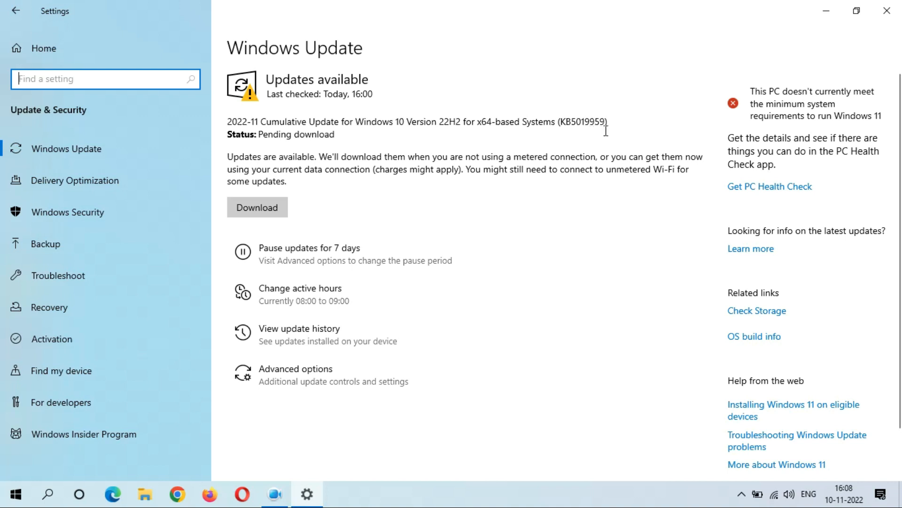
{"action": "mouse_move", "coordinate": [394, 163]}
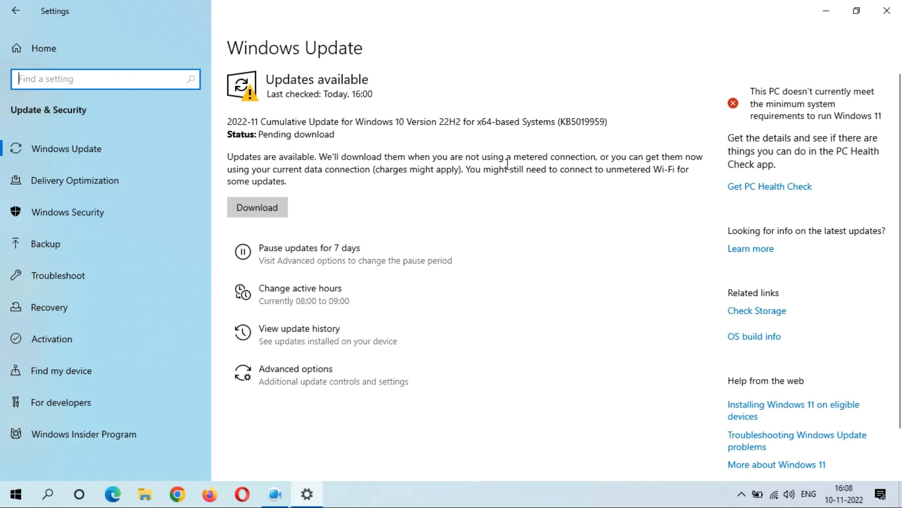
{"action": "mouse_move", "coordinate": [751, 253]}
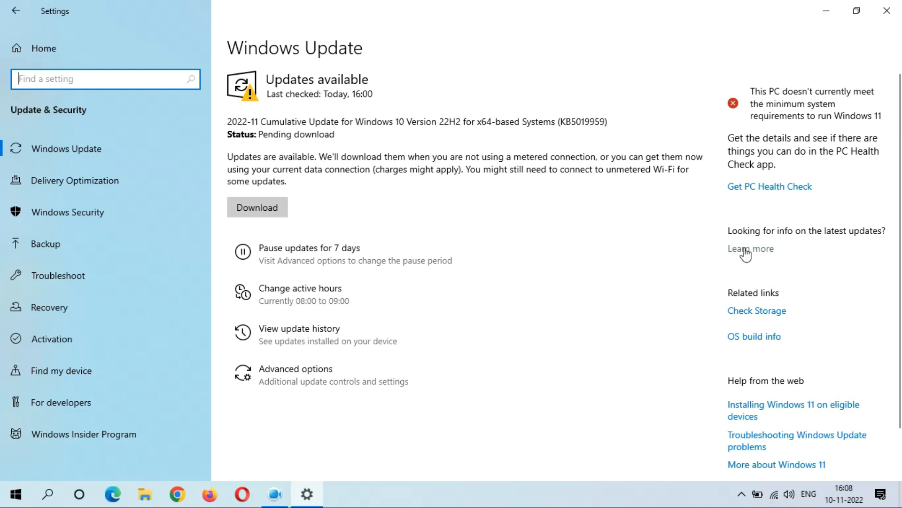
- Follow 'Learn more' to Microsoft's Windows 10 version 22H2 update history page
{"action": "left_click", "coordinate": [751, 248]}
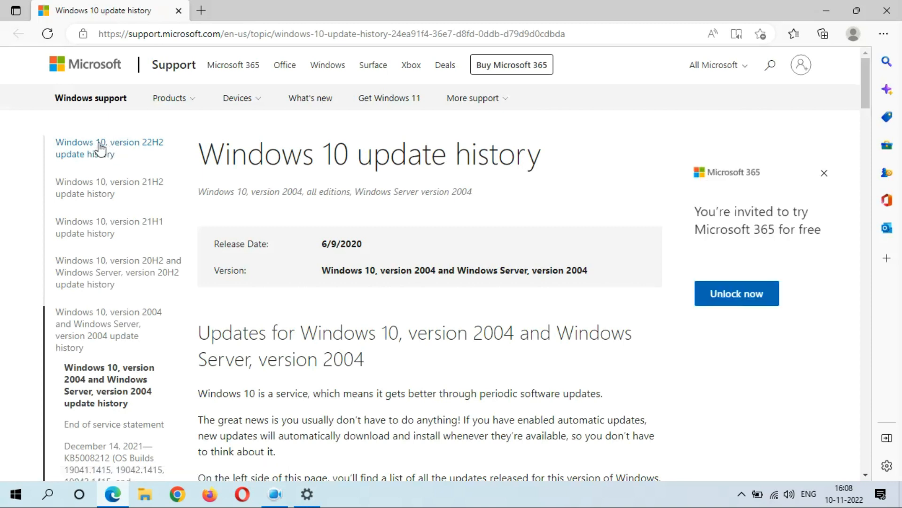
{"action": "left_click", "coordinate": [109, 147]}
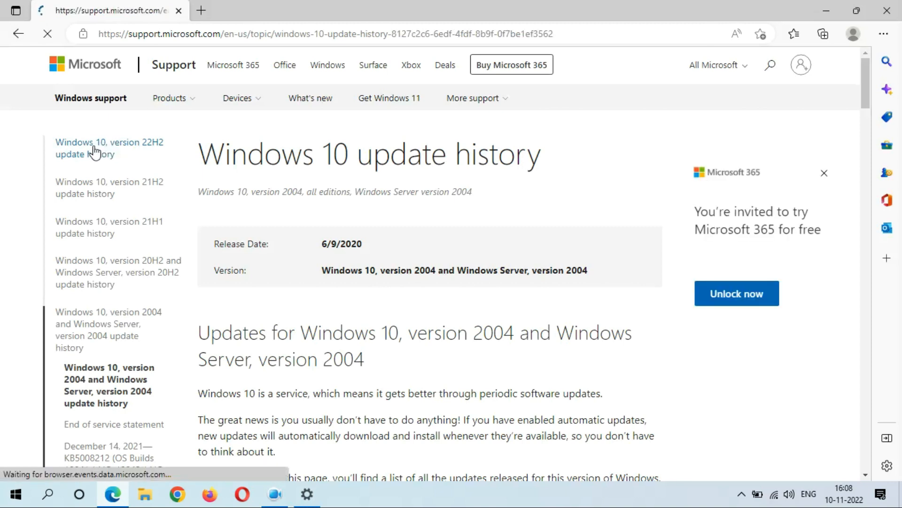
{"action": "left_click", "coordinate": [108, 147]}
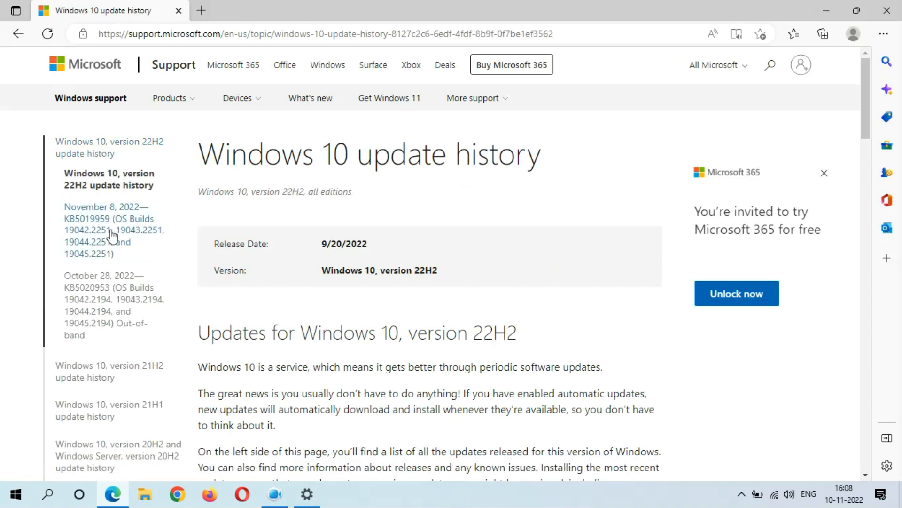
{"action": "mouse_move", "coordinate": [130, 225]}
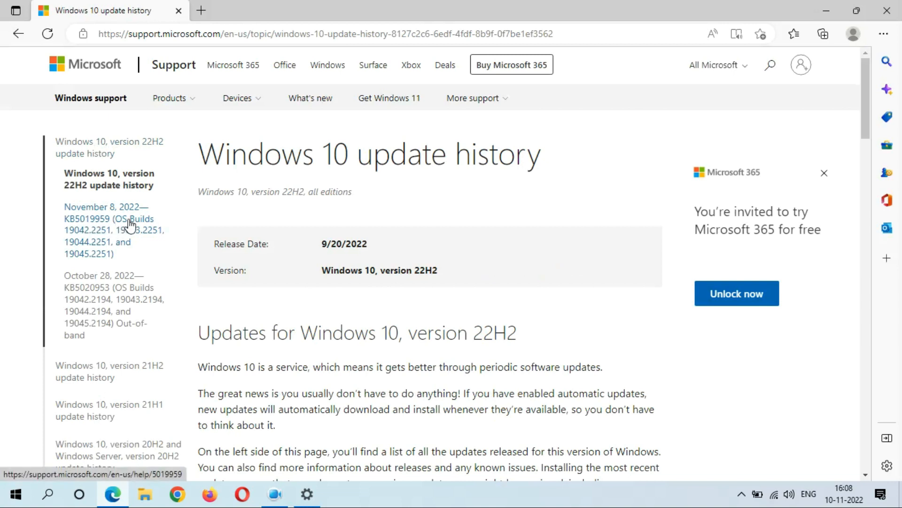
{"action": "mouse_move", "coordinate": [102, 233]}
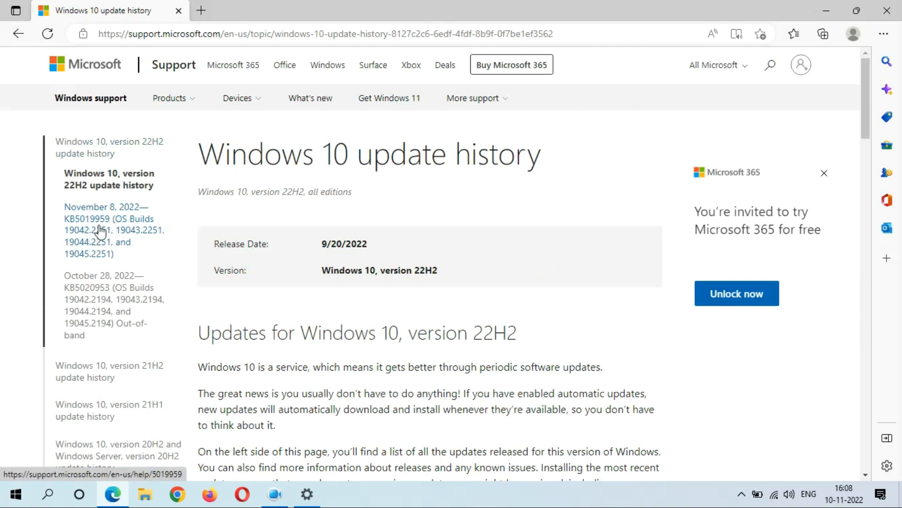
{"action": "left_click", "coordinate": [108, 218]}
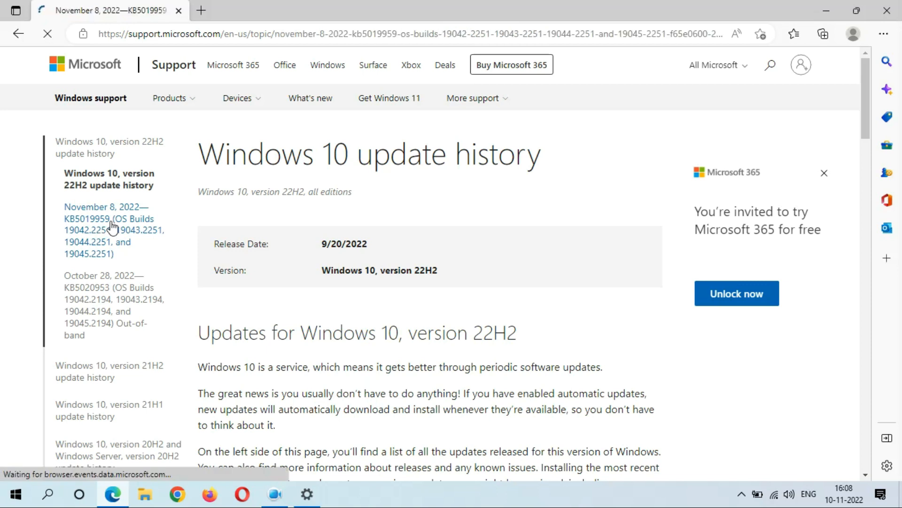
{"action": "left_click", "coordinate": [108, 229]}
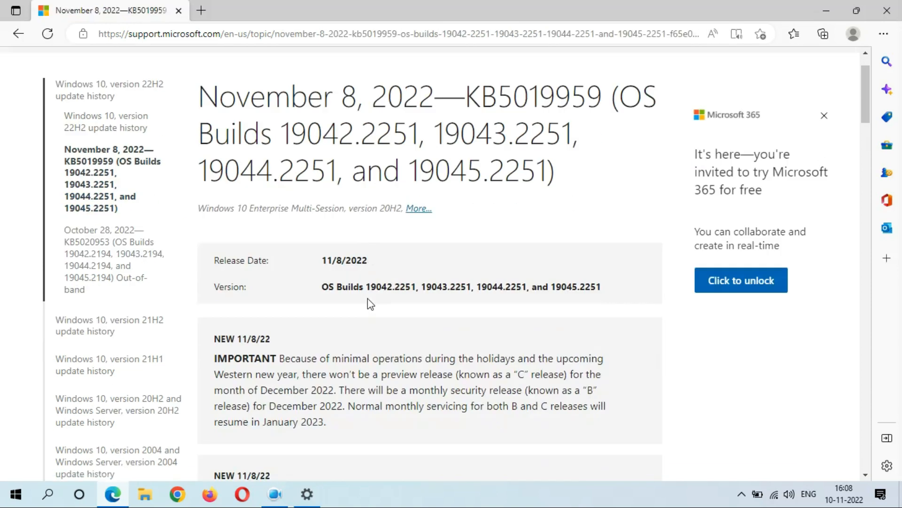
{"action": "scroll", "scroll_direction": "down", "scroll_amount": 3}
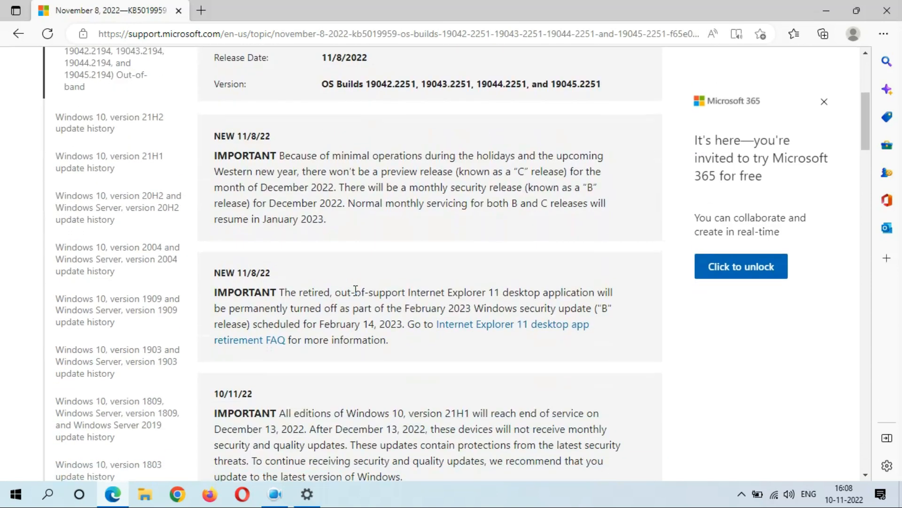
{"action": "mouse_move", "coordinate": [233, 290]}
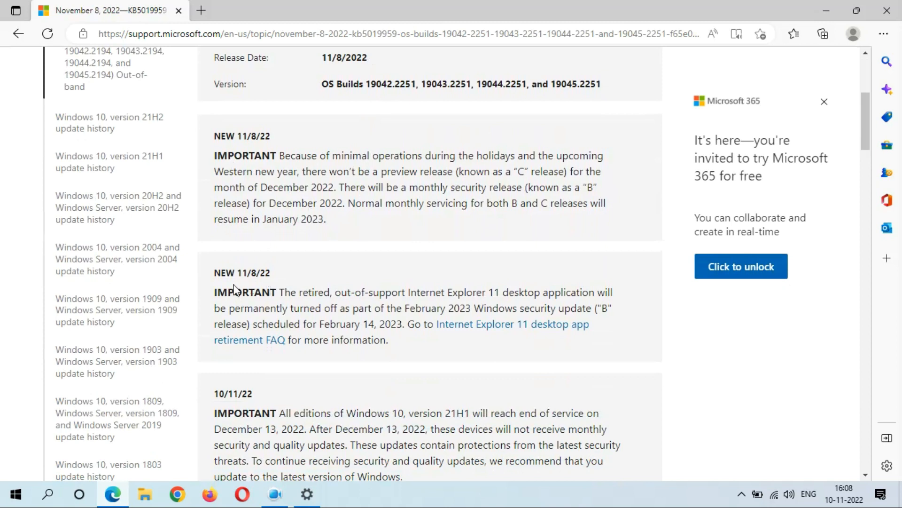
{"action": "scroll", "scroll_direction": "down", "scroll_amount": 3}
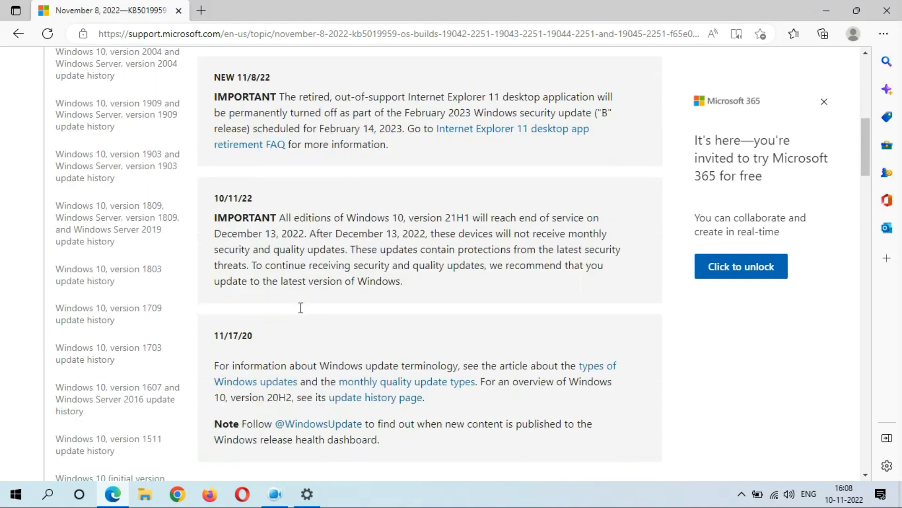
{"action": "mouse_move", "coordinate": [433, 233]}
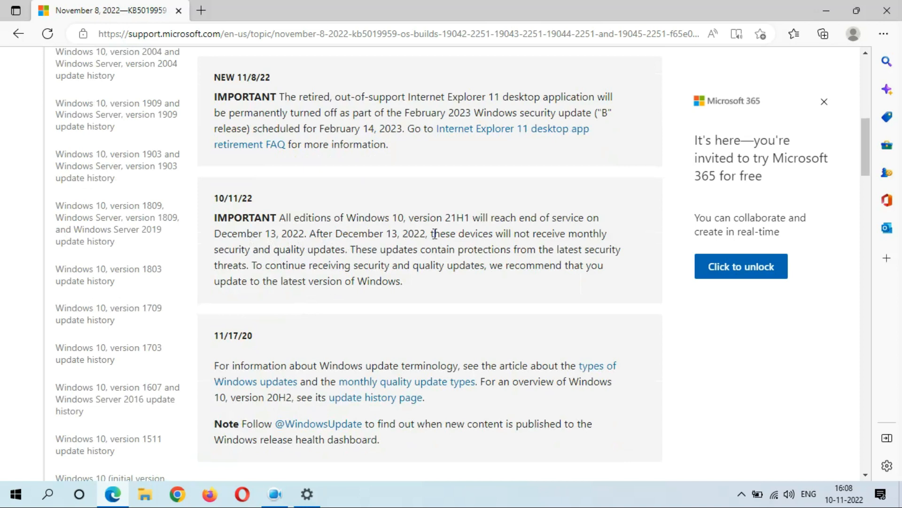
{"action": "mouse_move", "coordinate": [292, 265]}
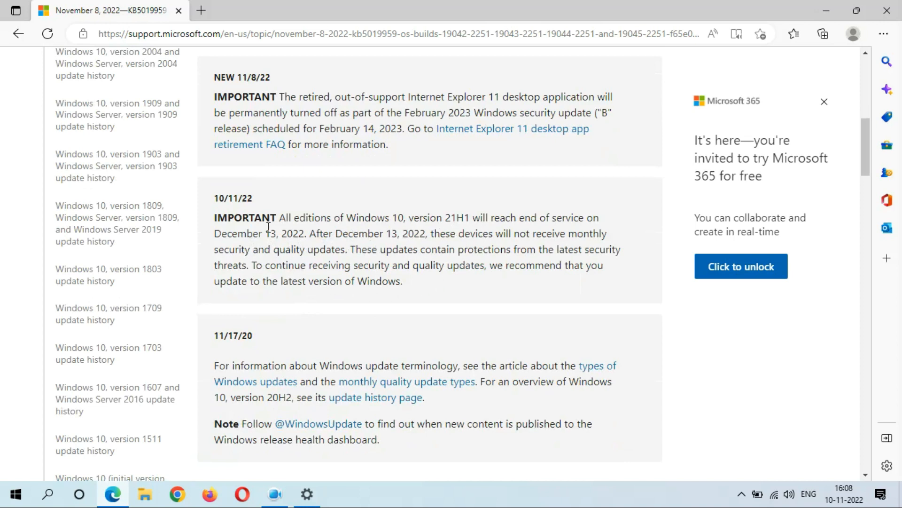
{"action": "mouse_move", "coordinate": [453, 222]}
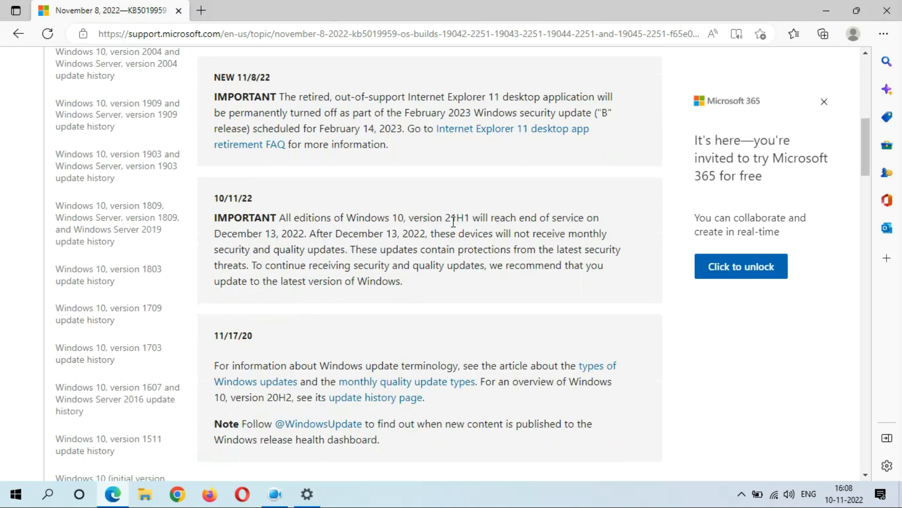
{"action": "mouse_move", "coordinate": [564, 223]}
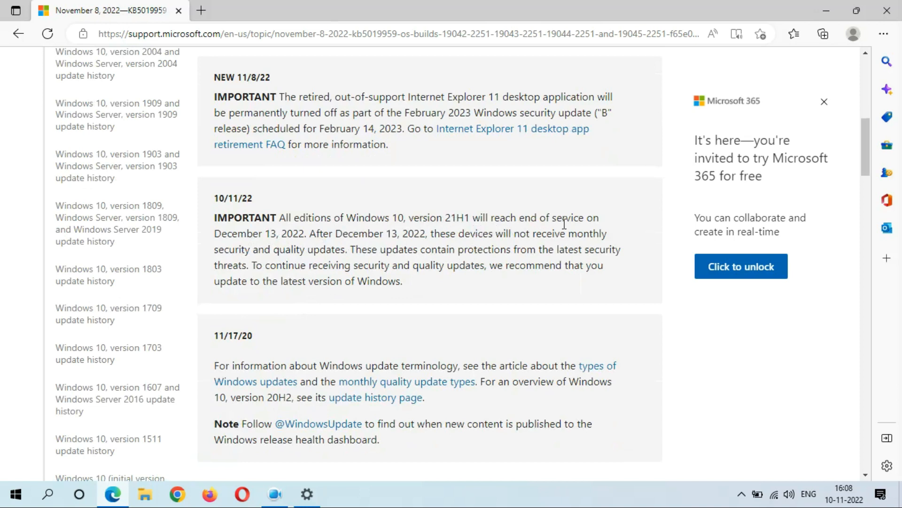
{"action": "mouse_move", "coordinate": [321, 236]}
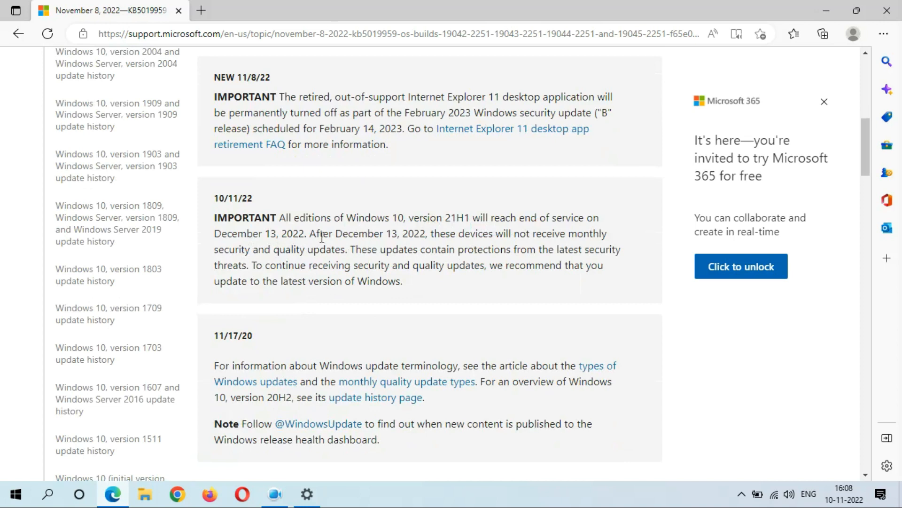
{"action": "scroll", "scroll_direction": "down", "scroll_amount": 3}
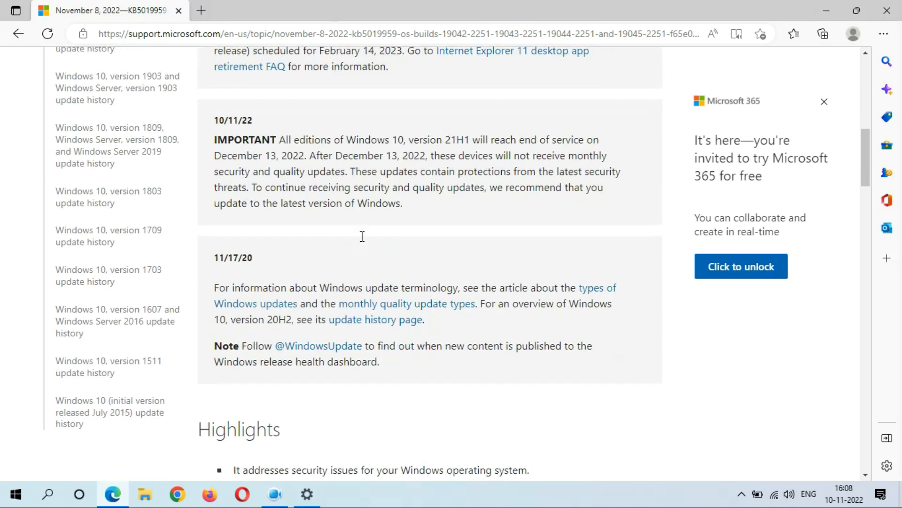
{"action": "scroll", "scroll_direction": "down", "scroll_amount": 3}
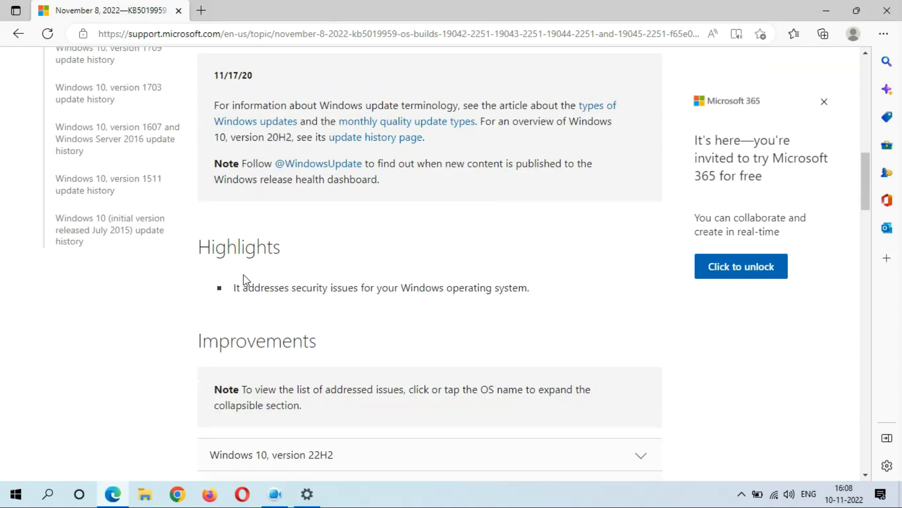
{"action": "mouse_move", "coordinate": [348, 301]}
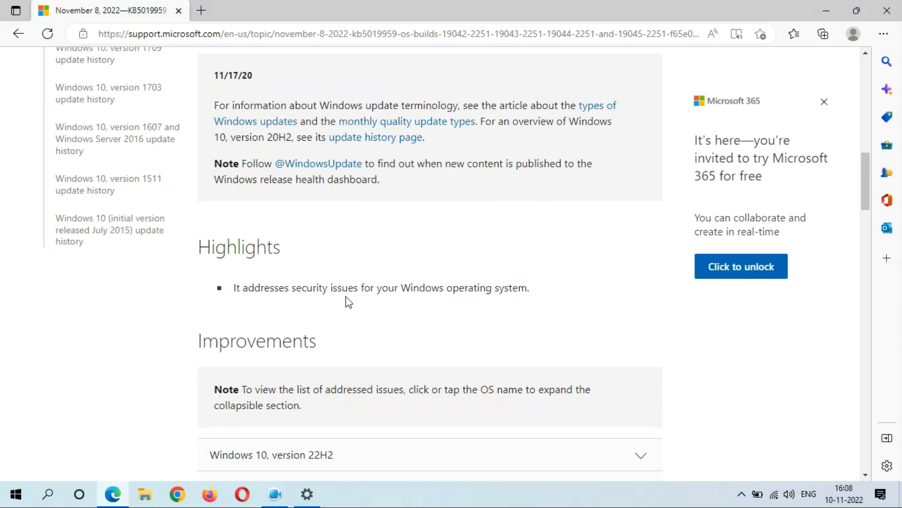
{"action": "mouse_move", "coordinate": [507, 303]}
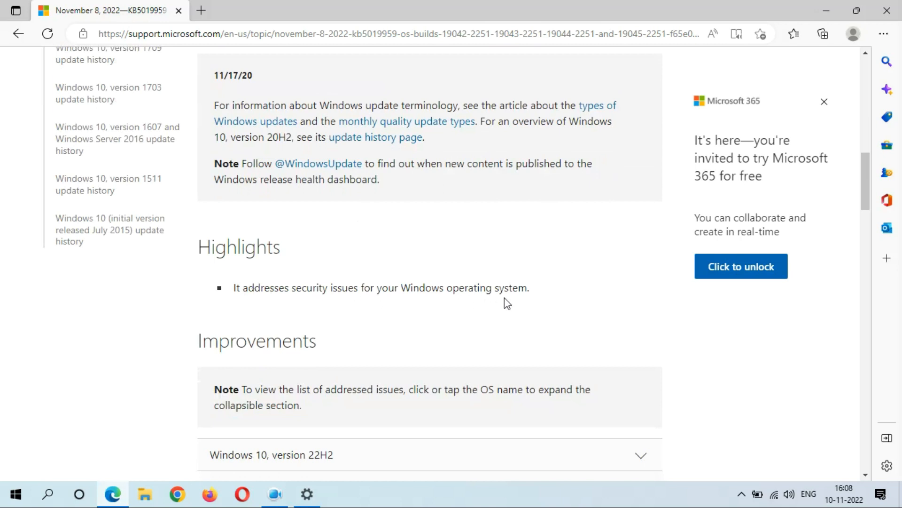
{"action": "scroll", "scroll_direction": "down", "scroll_amount": 3}
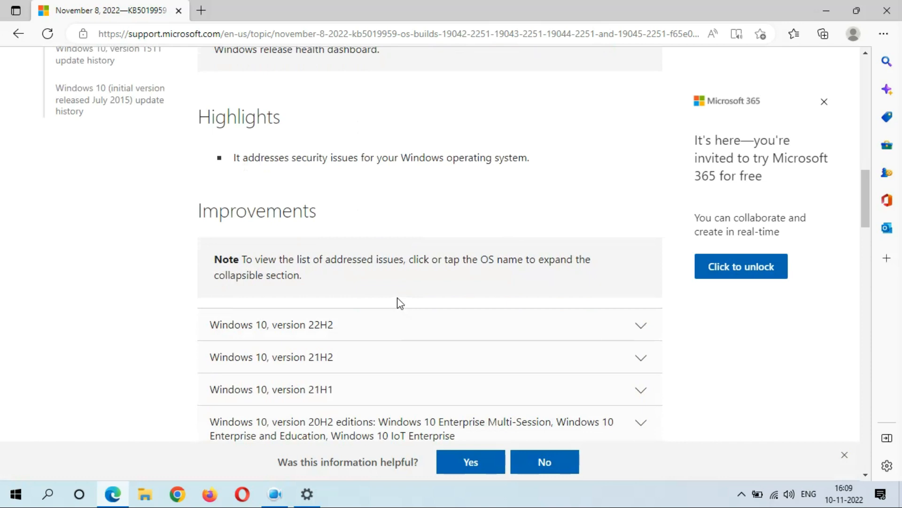
{"action": "mouse_move", "coordinate": [452, 182]}
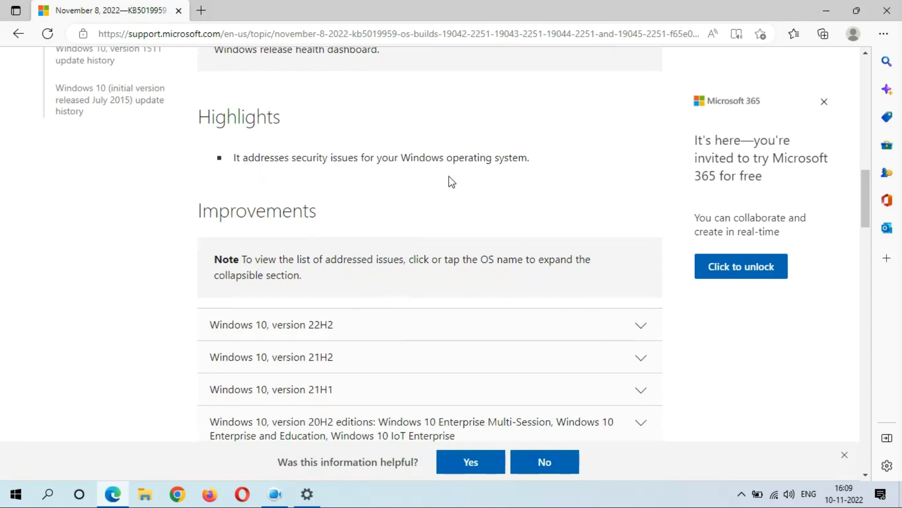
{"action": "scroll", "scroll_direction": "down", "scroll_amount": 3}
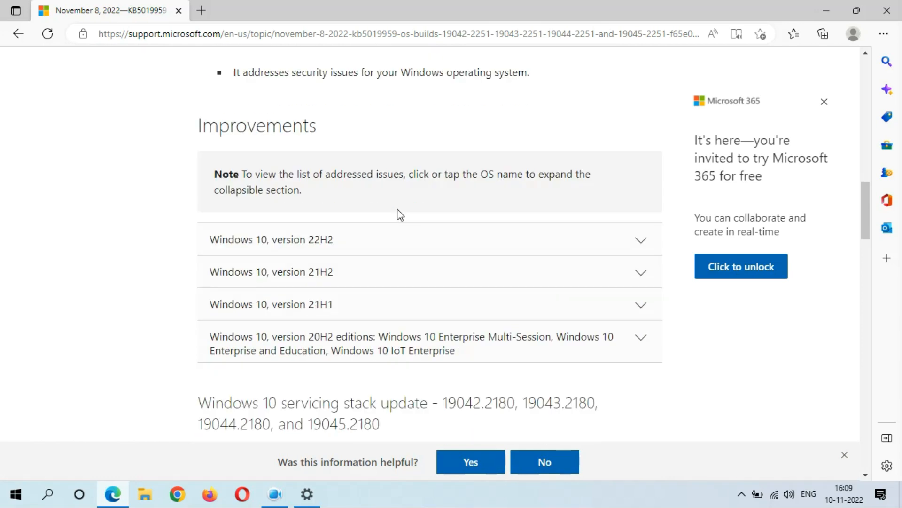
{"action": "scroll", "scroll_direction": "down", "scroll_amount": 3}
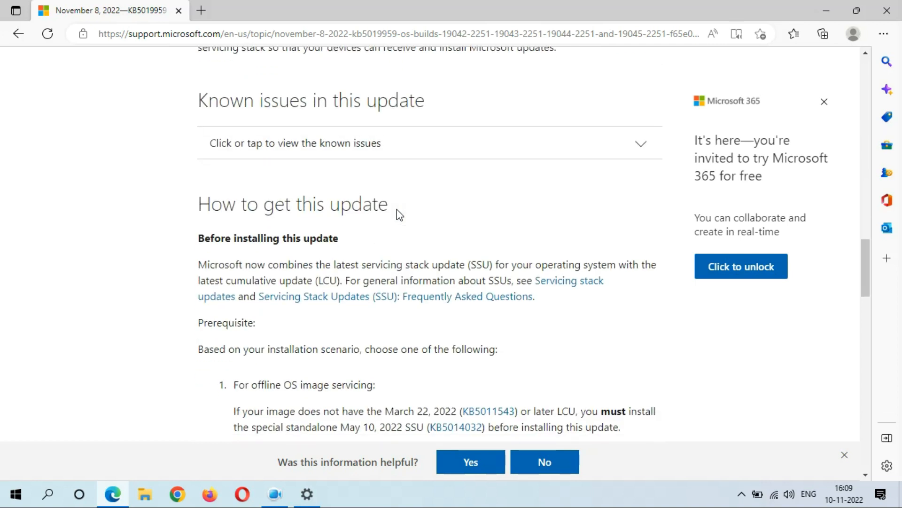
{"action": "scroll", "scroll_direction": "down", "scroll_amount": 3}
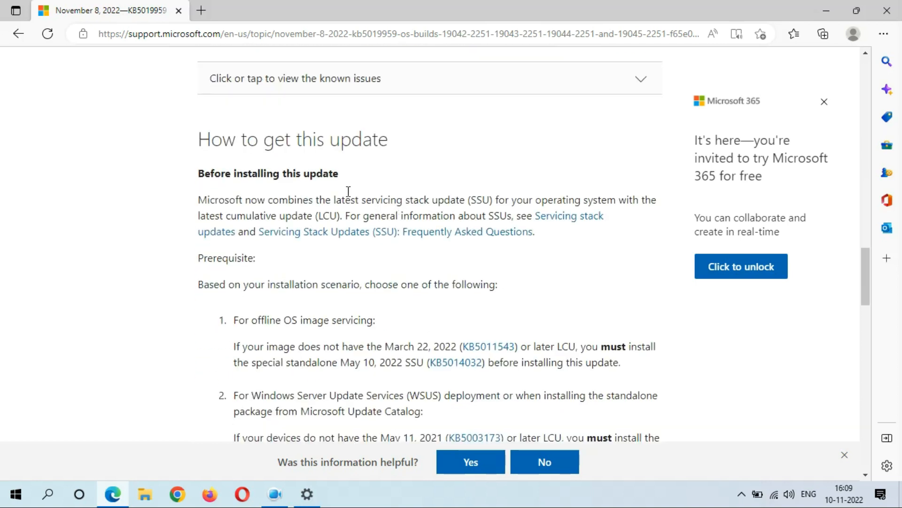
{"action": "scroll", "scroll_direction": "down", "scroll_amount": 3}
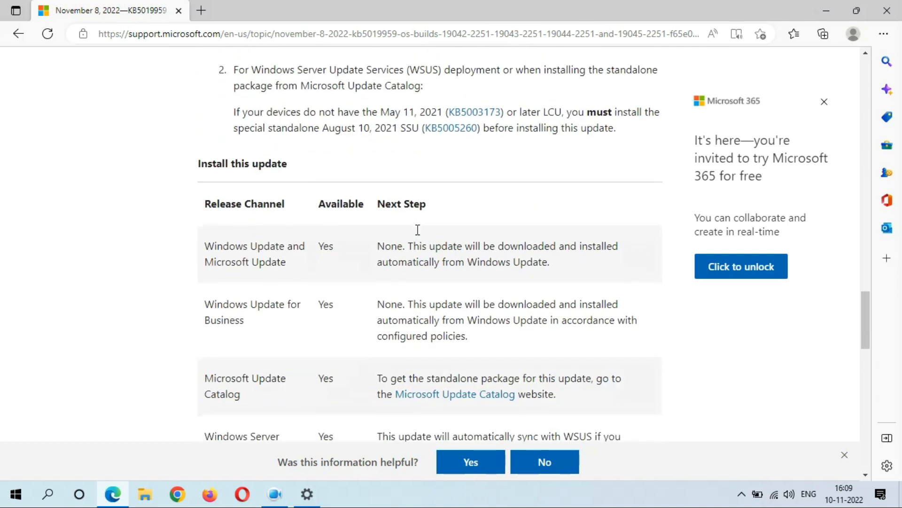
{"action": "scroll", "scroll_direction": "down", "scroll_amount": 3}
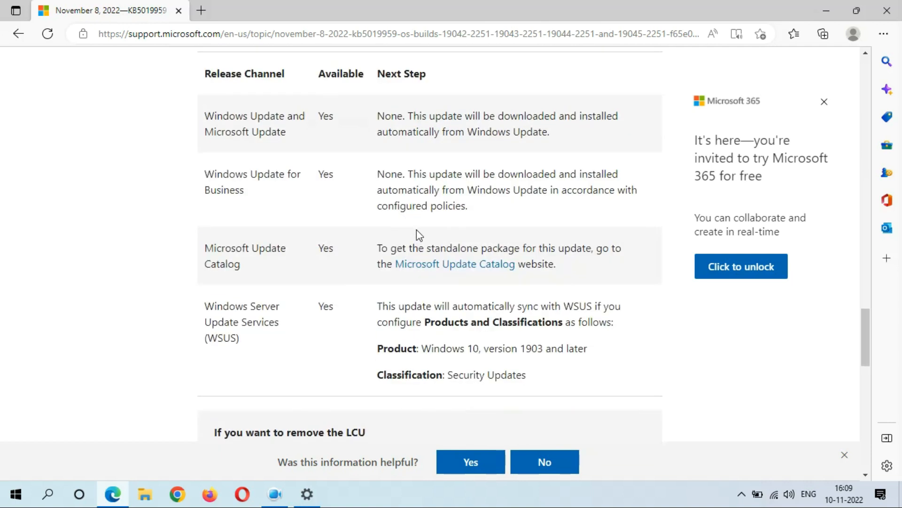
{"action": "scroll", "scroll_direction": "down", "scroll_amount": 3}
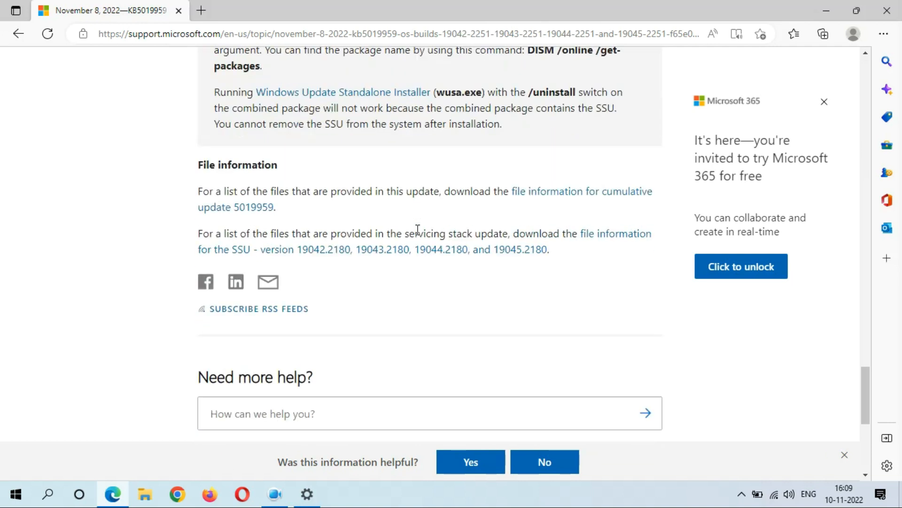
{"action": "scroll", "scroll_direction": "down", "scroll_amount": 3}
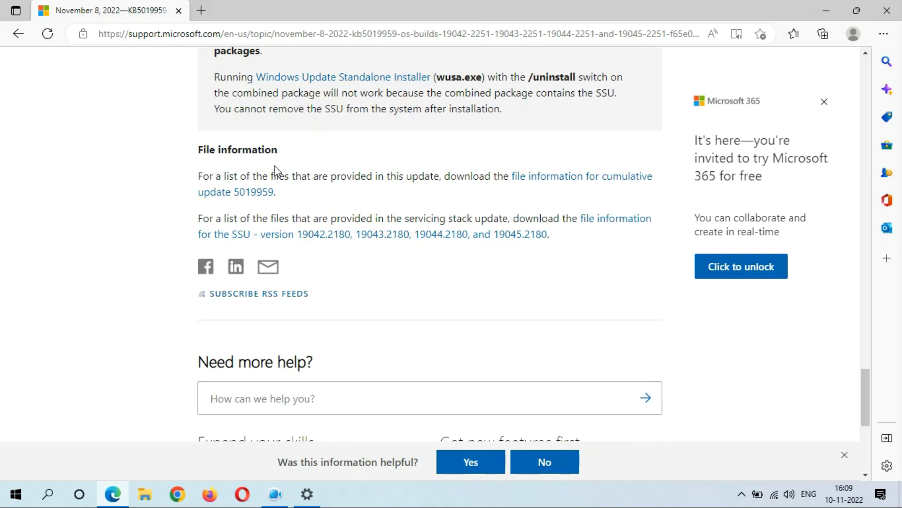
{"action": "mouse_move", "coordinate": [241, 205]}
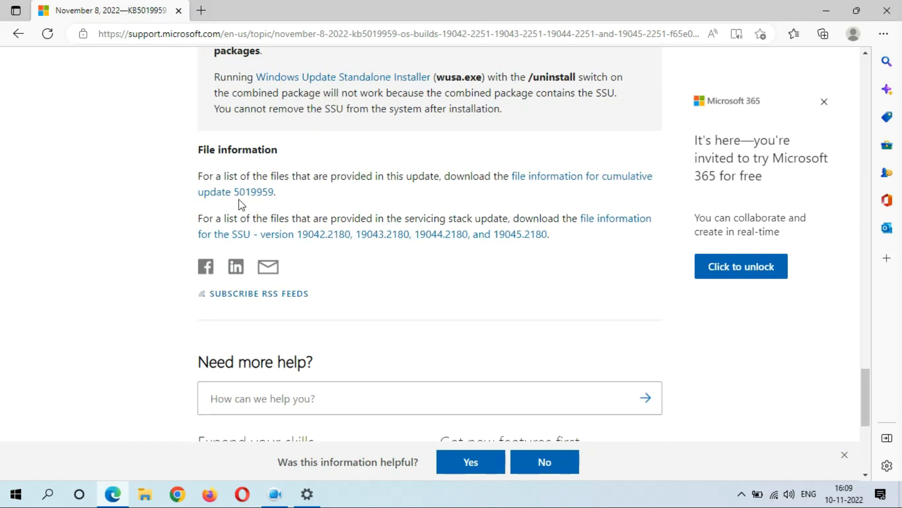
{"action": "mouse_move", "coordinate": [367, 205]}
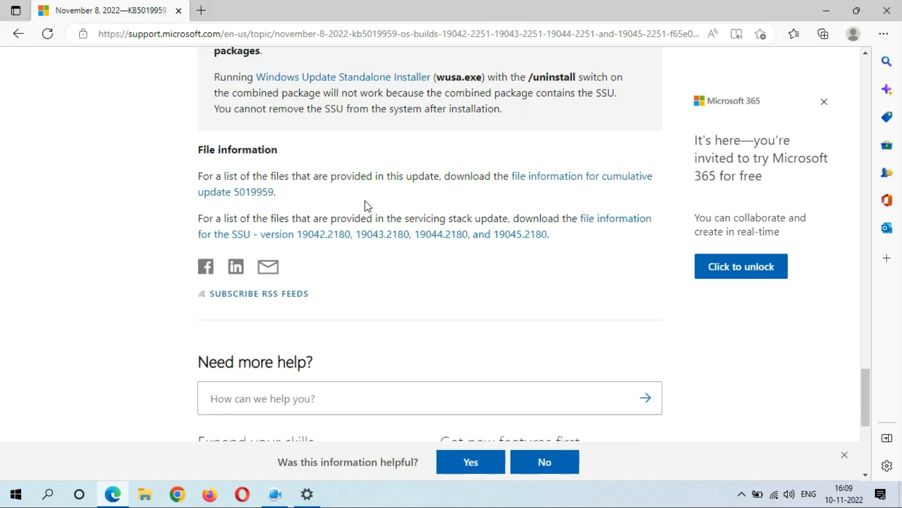
{"action": "scroll", "scroll_direction": "up", "scroll_amount": 3}
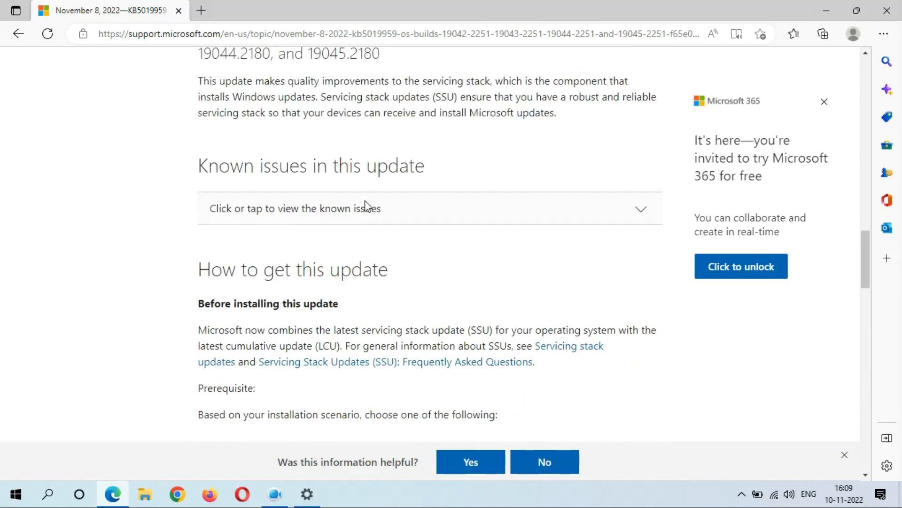
{"action": "scroll", "scroll_direction": "up", "scroll_amount": 3}
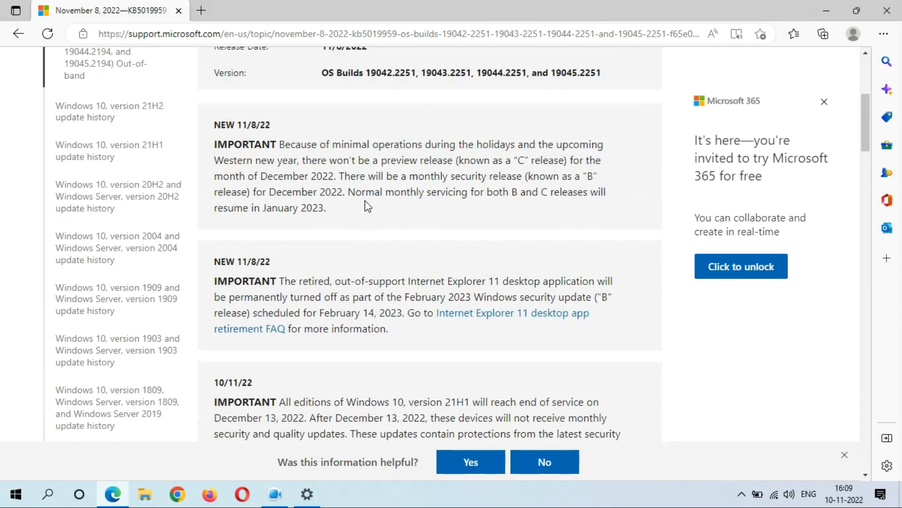
{"action": "scroll", "scroll_direction": "up", "scroll_amount": 3}
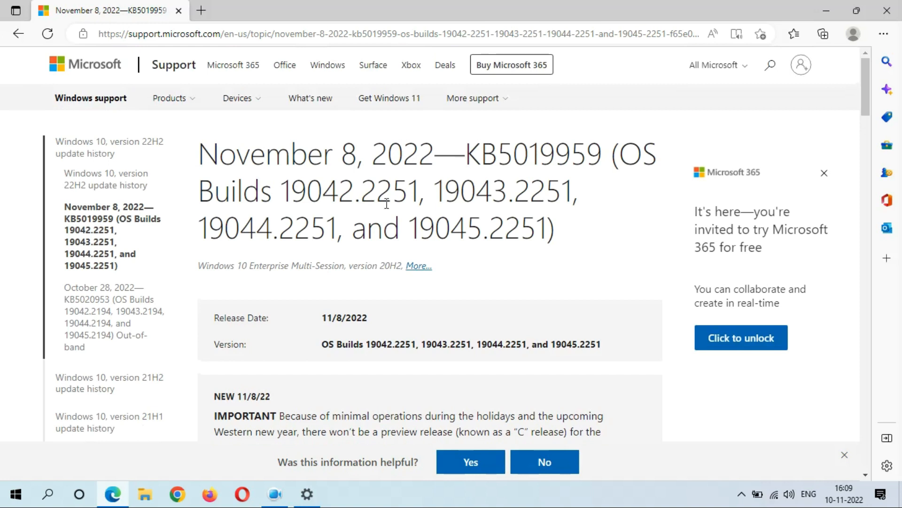
{"action": "mouse_move", "coordinate": [864, 34]}
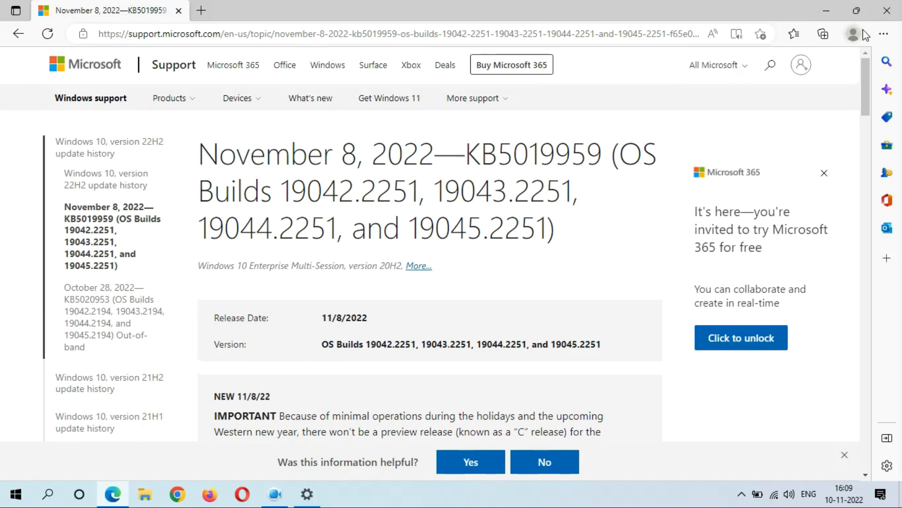
{"action": "left_click", "coordinate": [307, 494]}
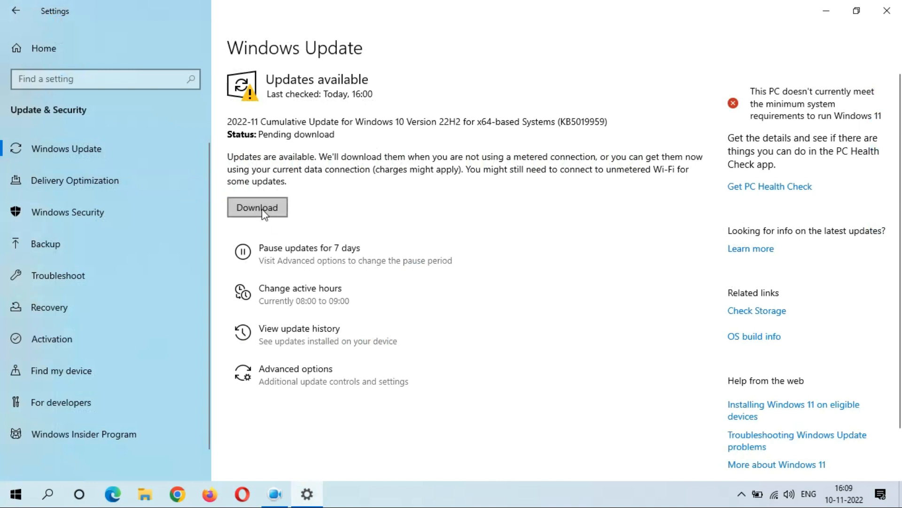
- Download the 2022-11 KB5019959 cumulative update from Windows Update
{"action": "left_click", "coordinate": [257, 208]}
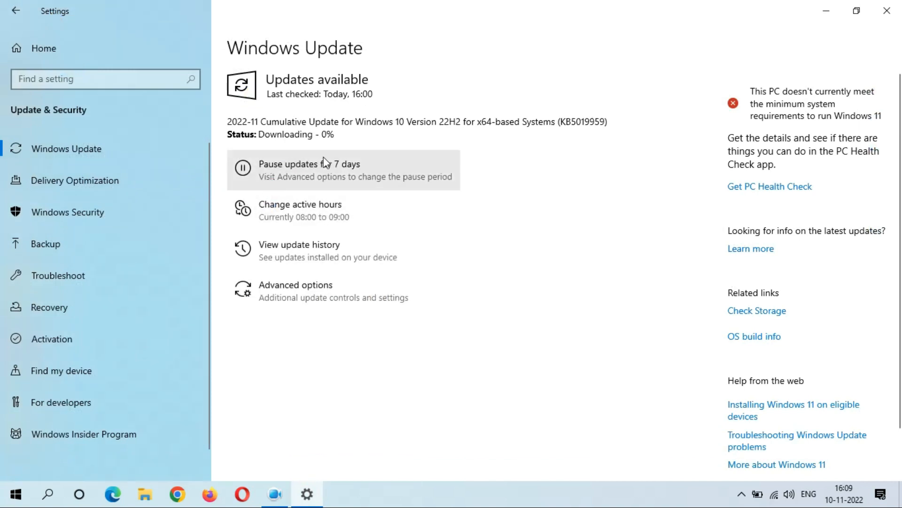
{"action": "mouse_move", "coordinate": [329, 146]}
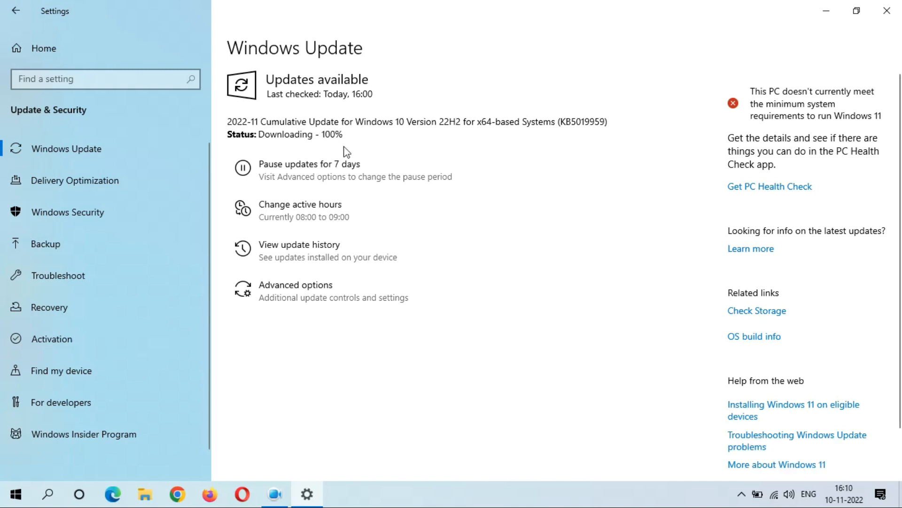
{"action": "mouse_move", "coordinate": [330, 147]}
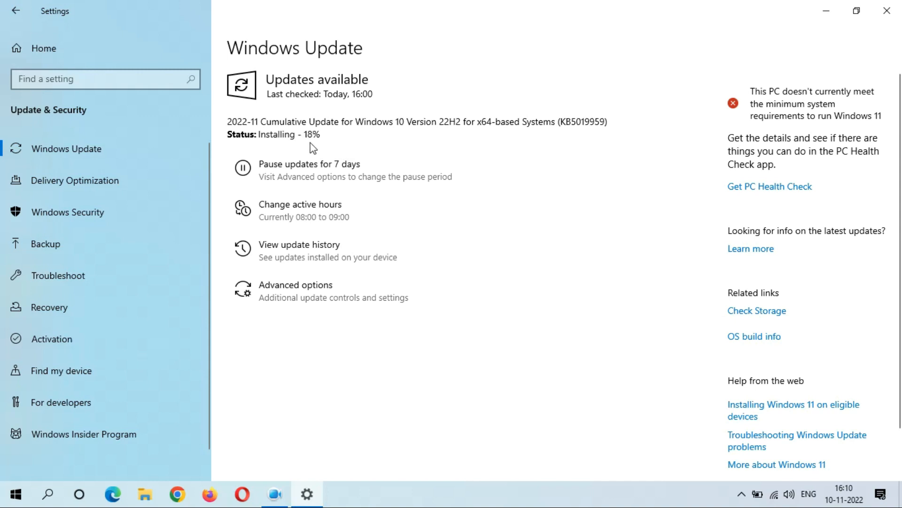
{"action": "mouse_move", "coordinate": [324, 148]}
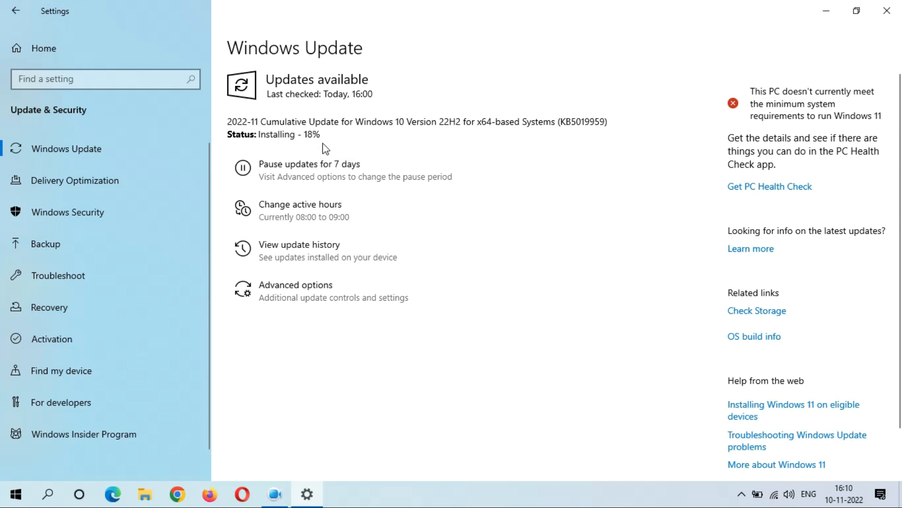
{"action": "mouse_move", "coordinate": [320, 149]}
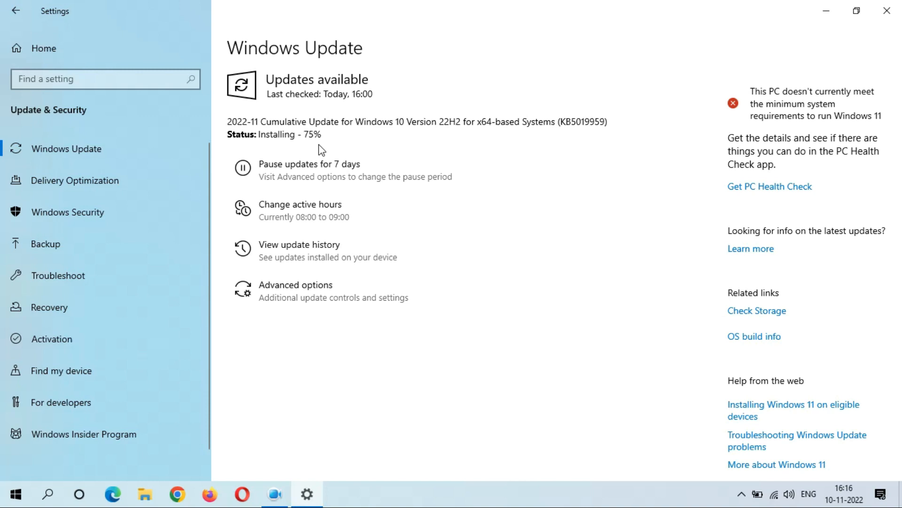
{"action": "mouse_move", "coordinate": [311, 150]}
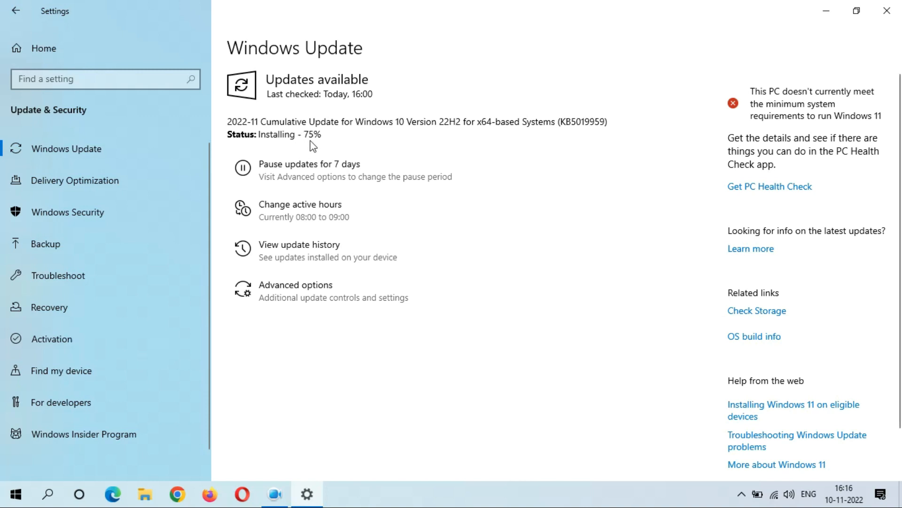
{"action": "mouse_move", "coordinate": [309, 147]}
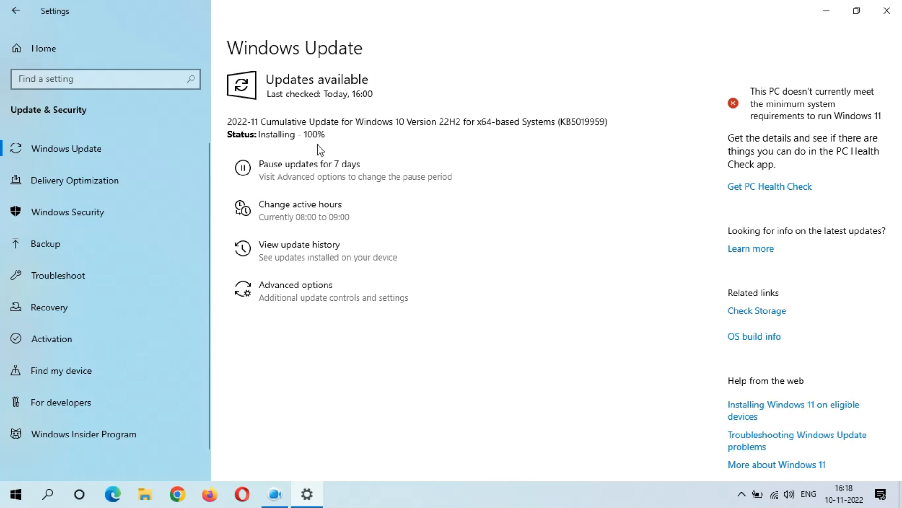
{"action": "mouse_move", "coordinate": [327, 149]}
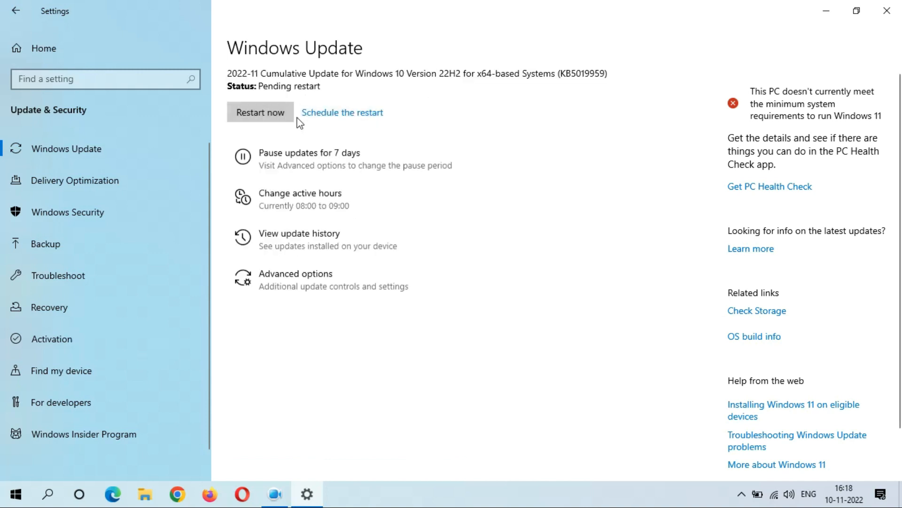
- Let KB5019959 finish installing until Windows Update shows Pending restart with Restart now
{"action": "left_click", "coordinate": [260, 112]}
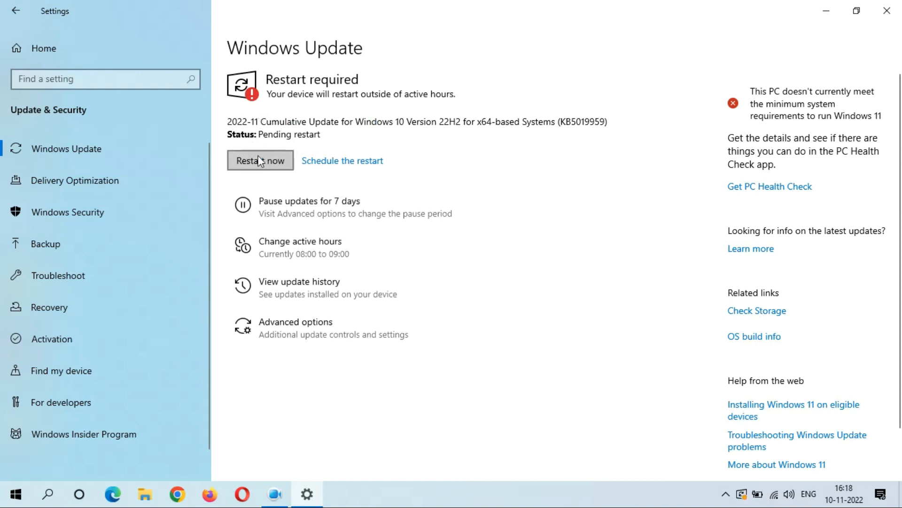
{"action": "mouse_move", "coordinate": [382, 174]}
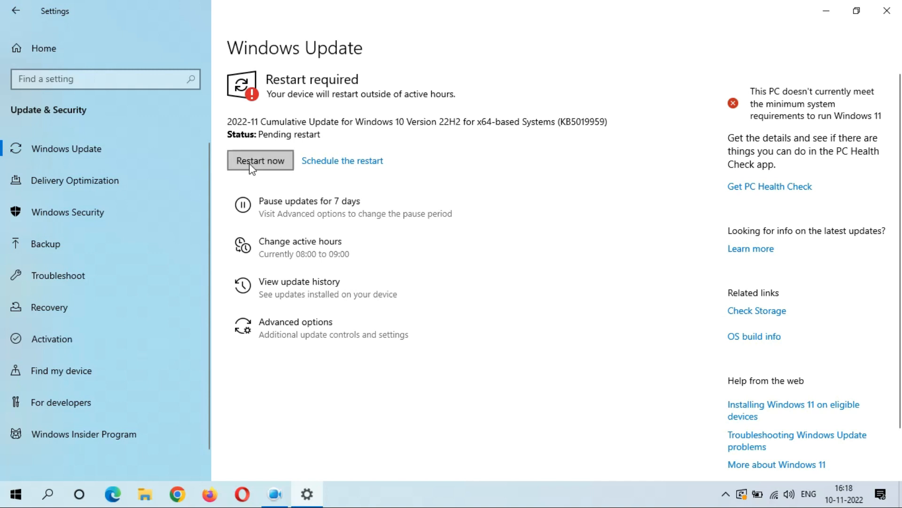
{"action": "mouse_move", "coordinate": [362, 157]}
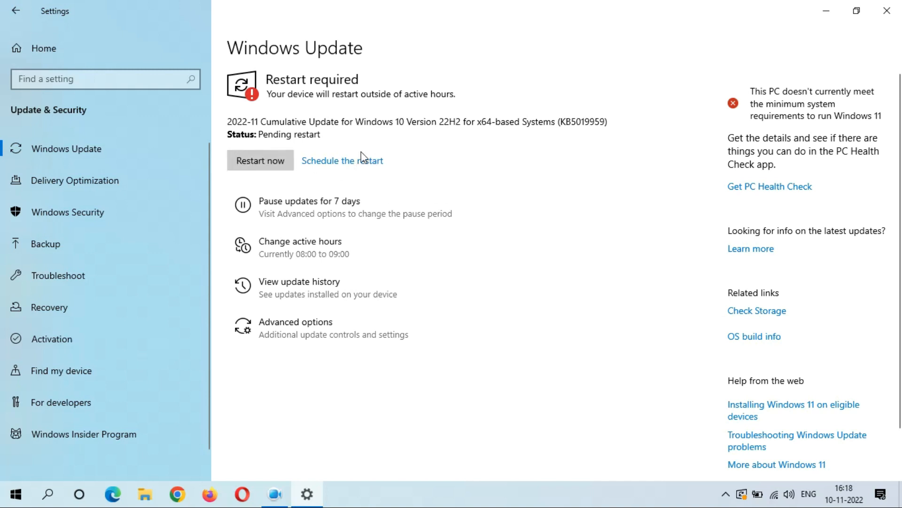
{"action": "mouse_move", "coordinate": [369, 131]}
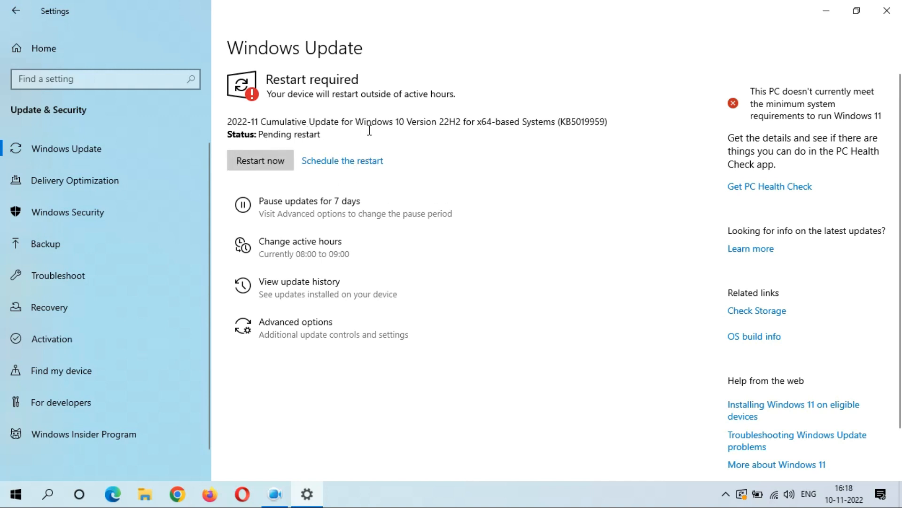
{"action": "mouse_move", "coordinate": [477, 130]}
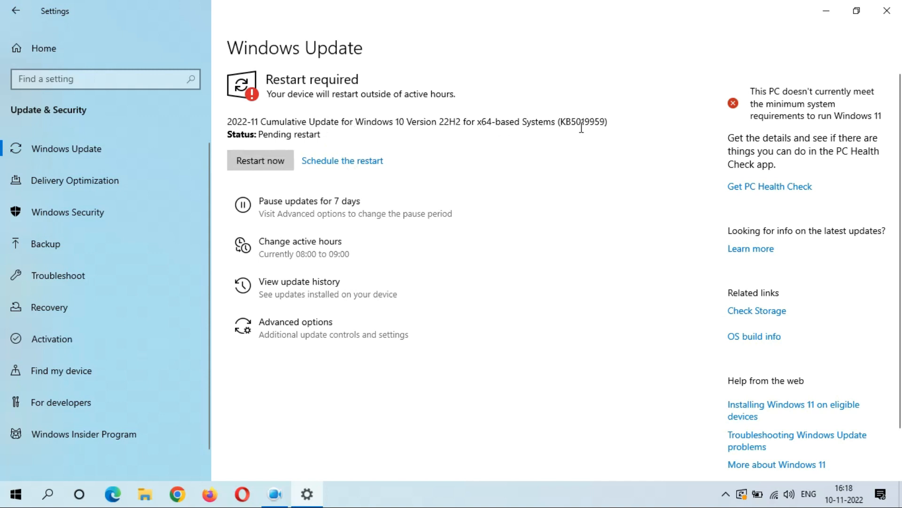
{"action": "mouse_move", "coordinate": [292, 122]}
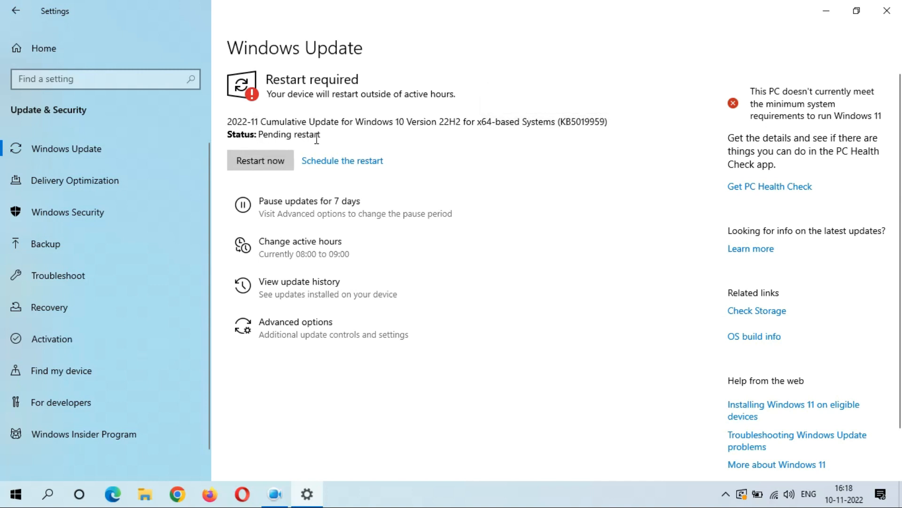
{"action": "mouse_move", "coordinate": [232, 142]}
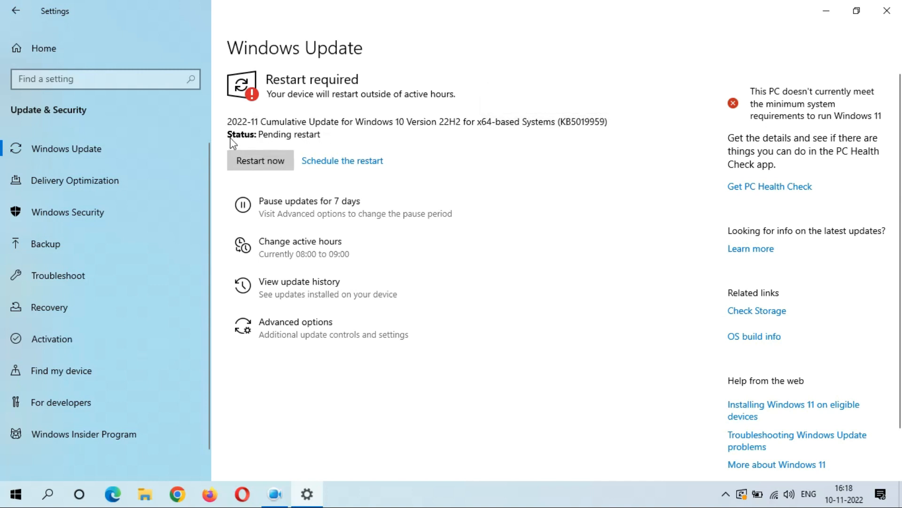
{"action": "mouse_move", "coordinate": [288, 179]}
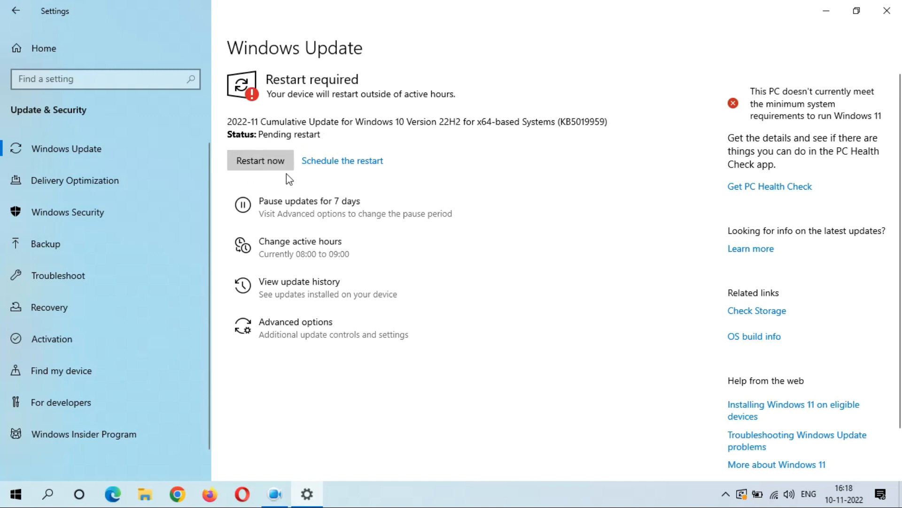
{"action": "mouse_move", "coordinate": [303, 175]}
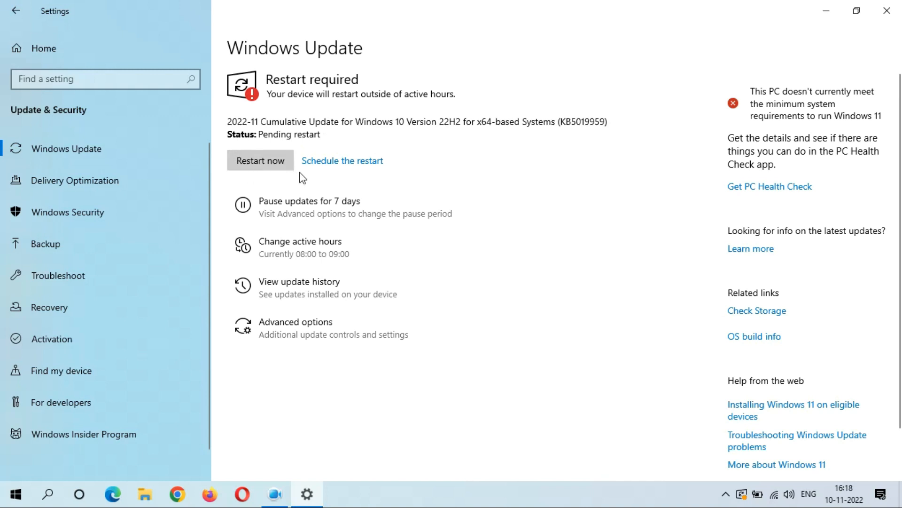